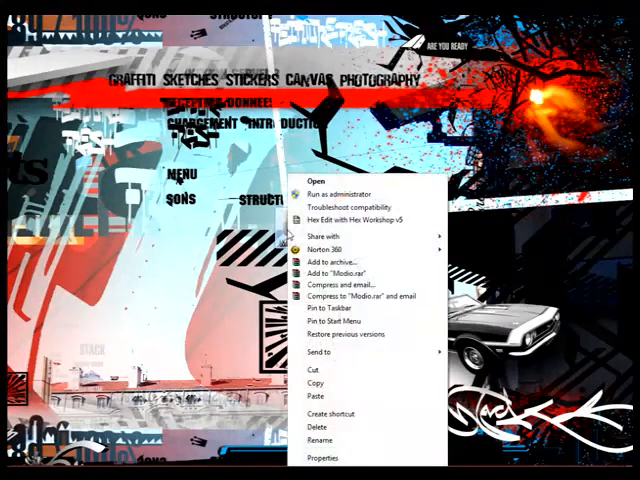
mouse_move(360, 196)
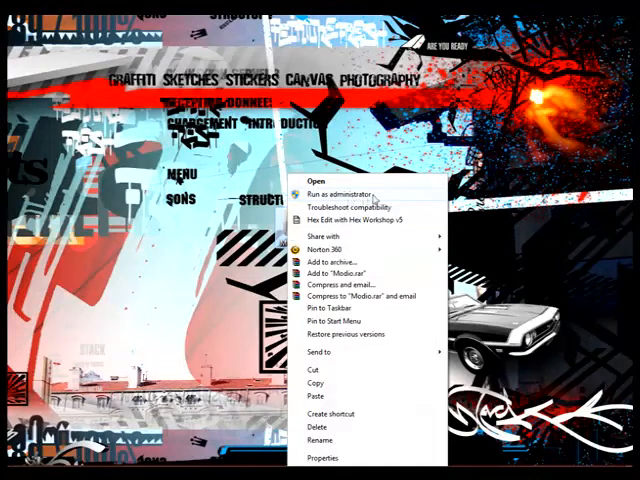
- Launch Modio from the desktop shortcut with administrator rights
click(328, 194)
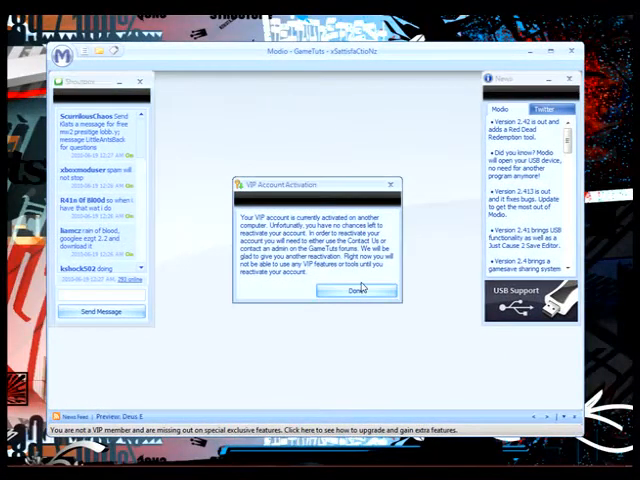
- Dismiss the VIP activation notice and start Explore my Device for the Xbox 360
click(356, 292)
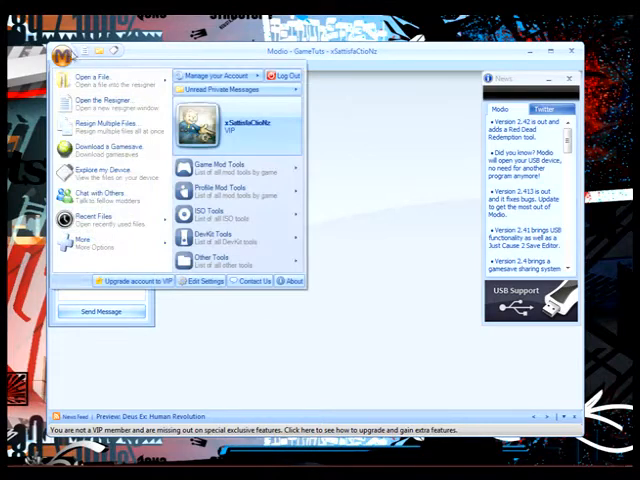
click(104, 174)
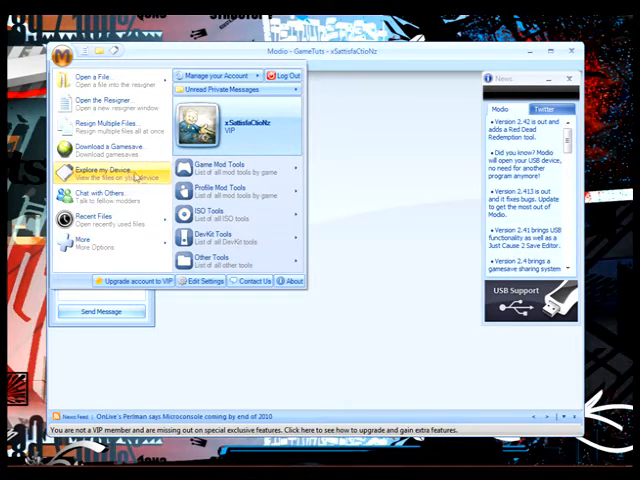
click(104, 172)
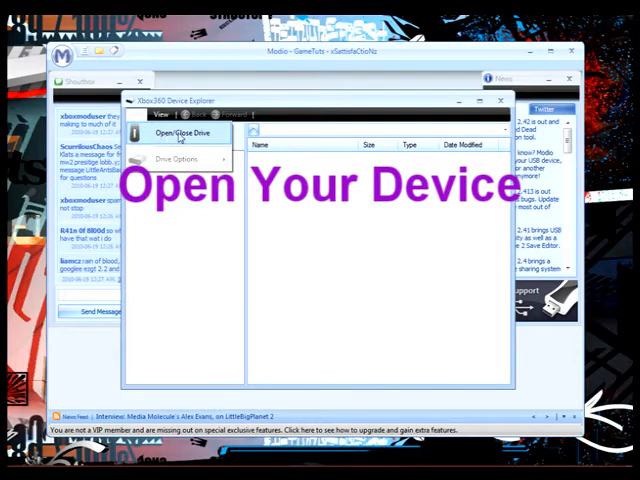
- Load the USB drive and browse Content > profile > Profile Storage > Profiles to the E0000… file
click(180, 132)
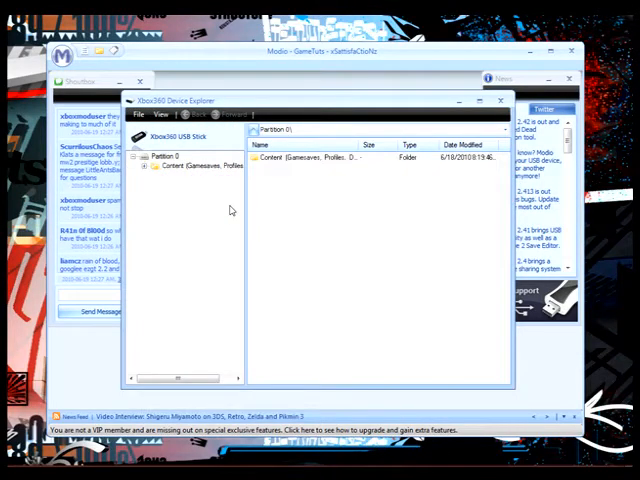
click(166, 156)
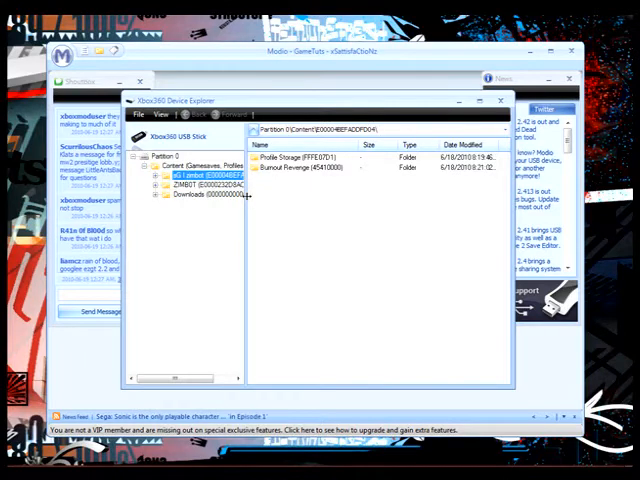
click(200, 174)
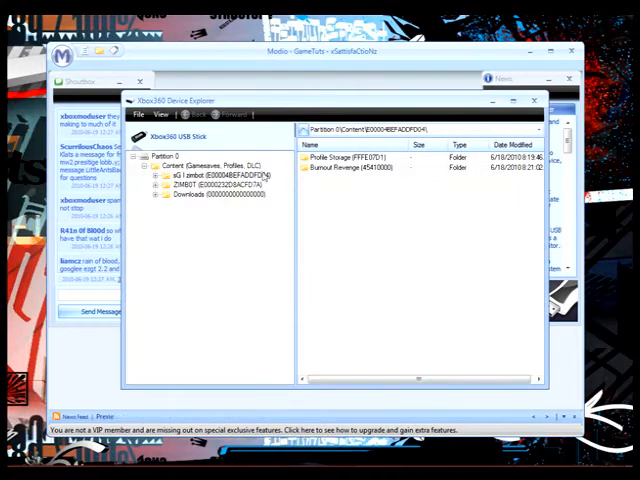
click(220, 174)
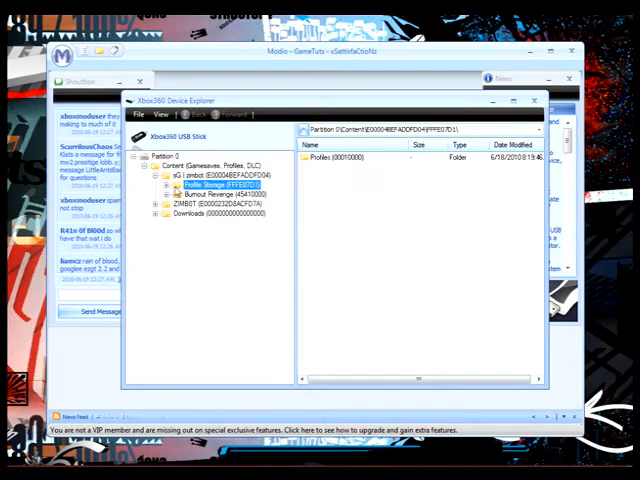
click(170, 184)
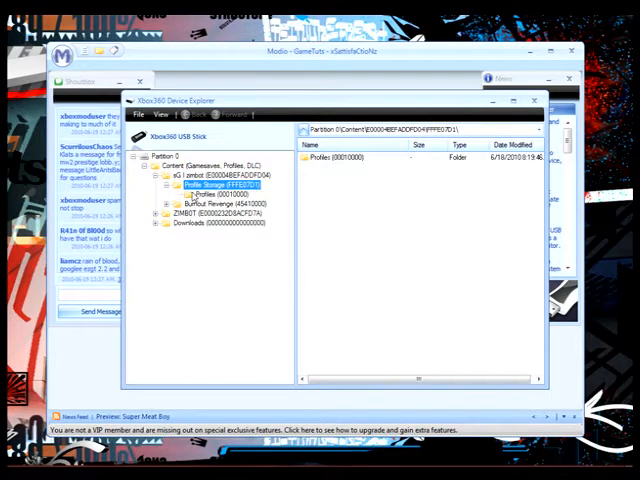
click(210, 184)
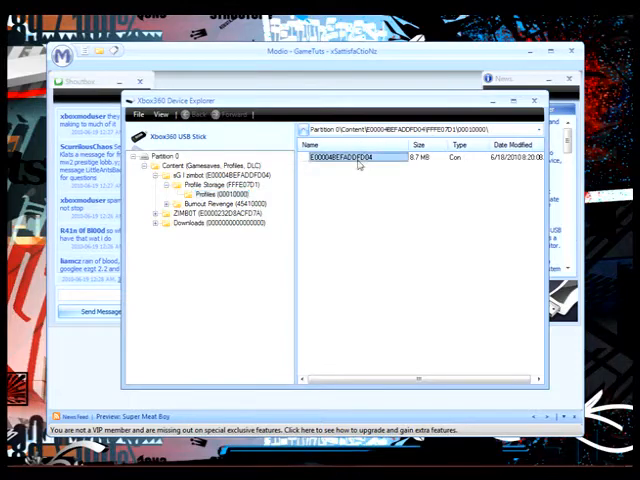
- Extract the E0000… profile file from the drive and save it to the Desktop
right_click(356, 156)
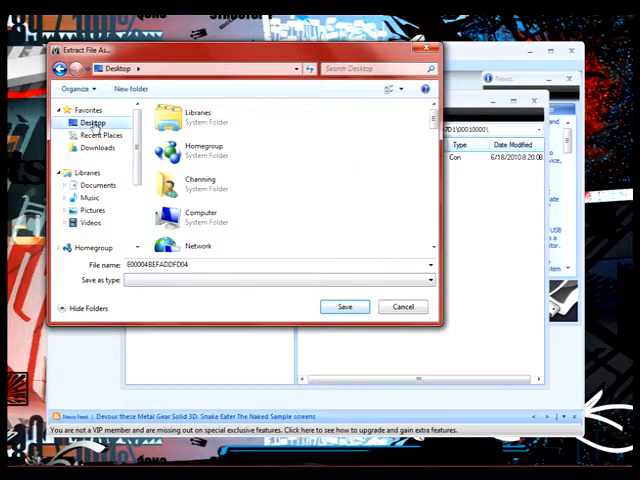
click(344, 306)
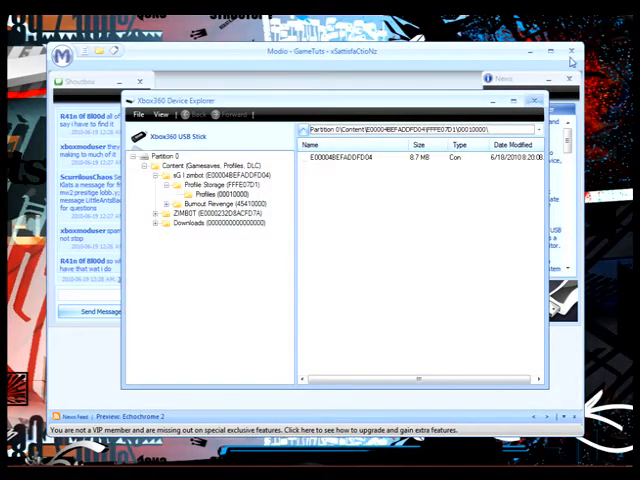
click(538, 100)
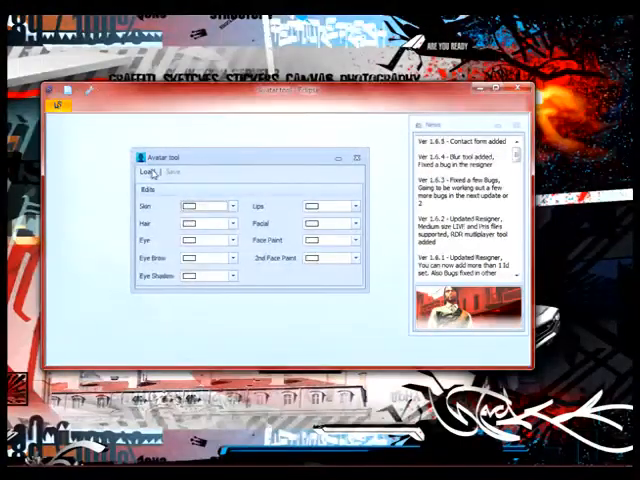
- Load the extracted profile from the Desktop into the Avatar tool
click(156, 172)
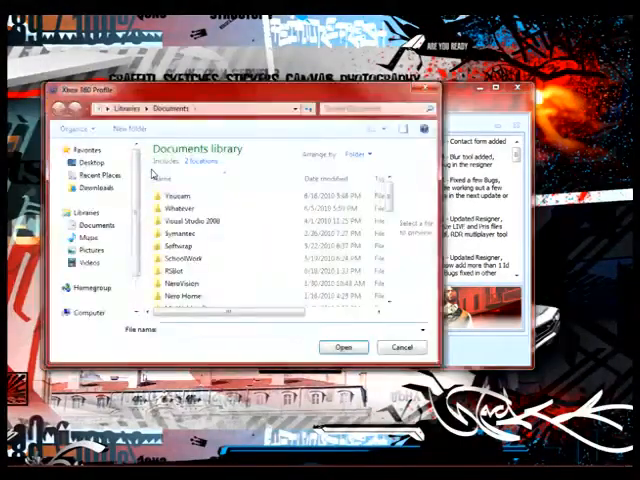
click(88, 164)
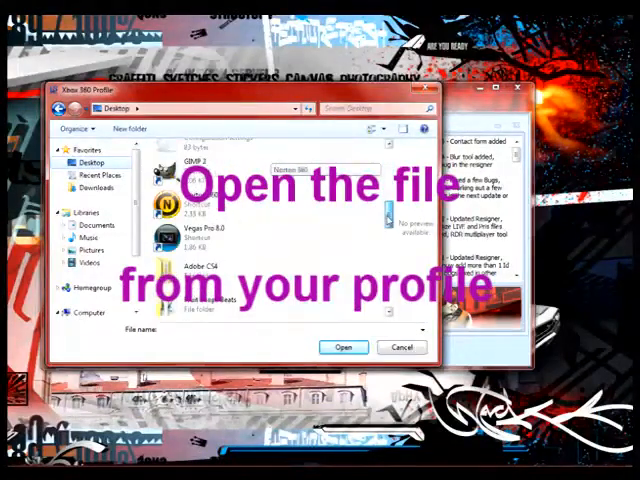
scroll(down, 3)
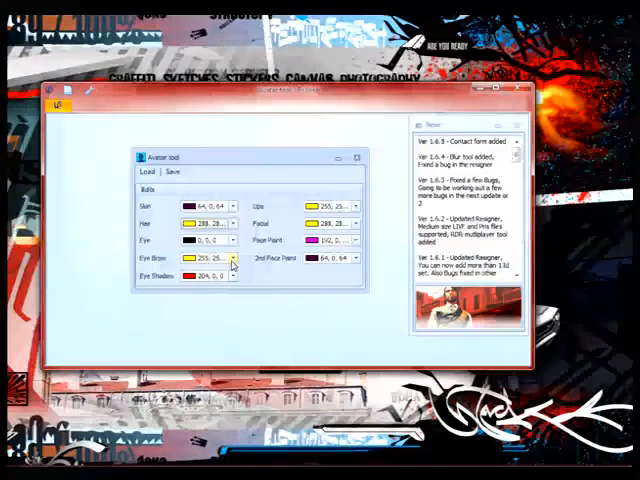
- Save the modded avatar colours so the profile is hashed and resigned, then acknowledge the message
click(358, 242)
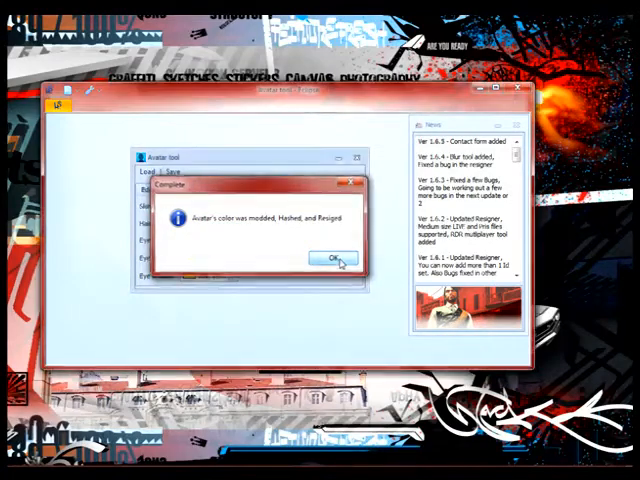
click(334, 252)
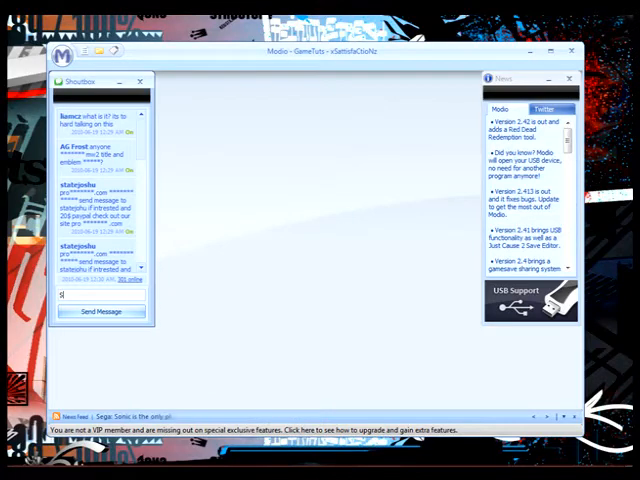
- Enter 'Say hi to you' in Modio's messenger window
text(Say hi to you)
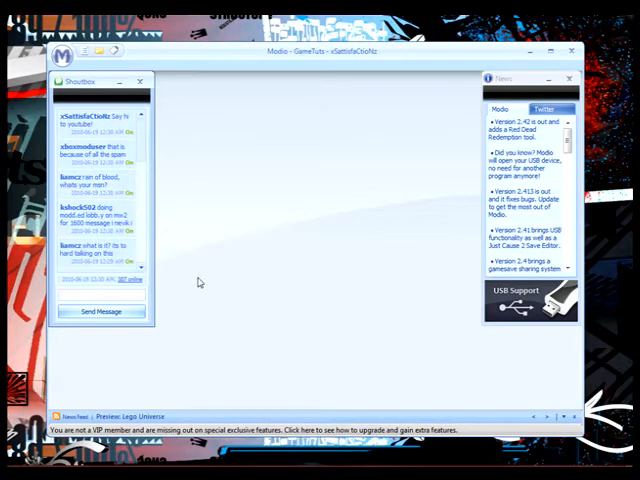
mouse_move(104, 128)
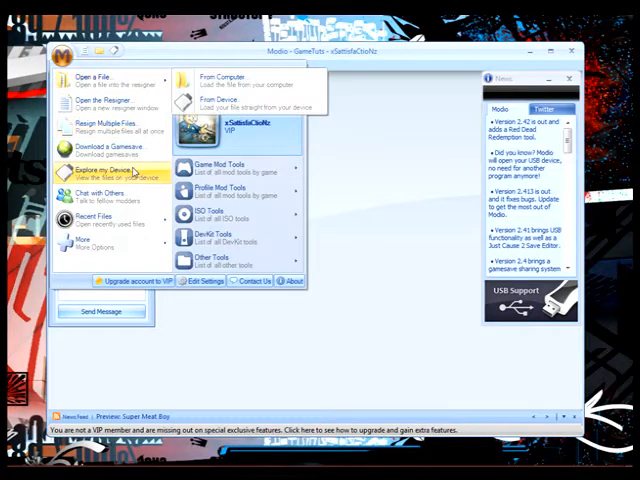
mouse_move(110, 128)
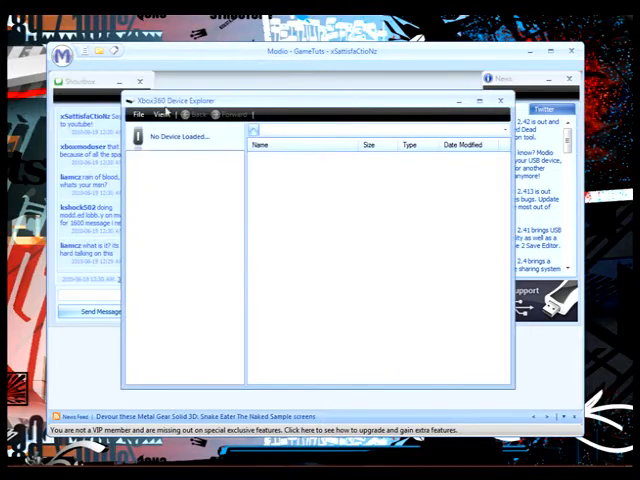
- Reload the USB drive via Drive > Open/Close Drive and browse Content down to the profile folder
click(140, 114)
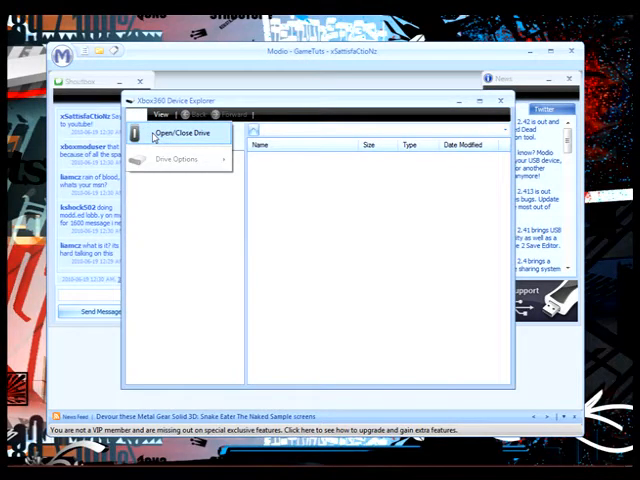
click(184, 134)
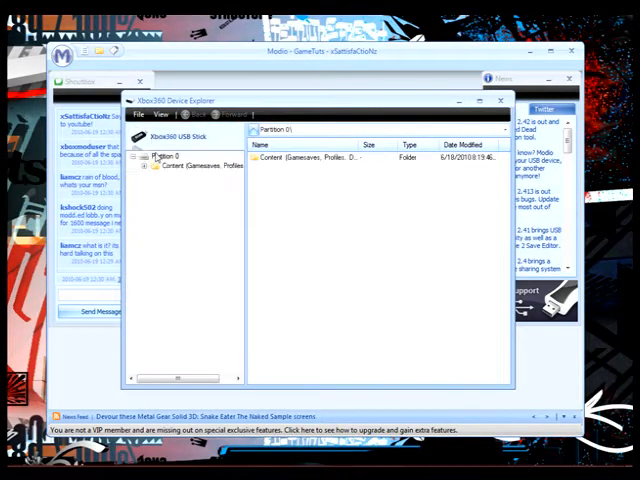
click(144, 156)
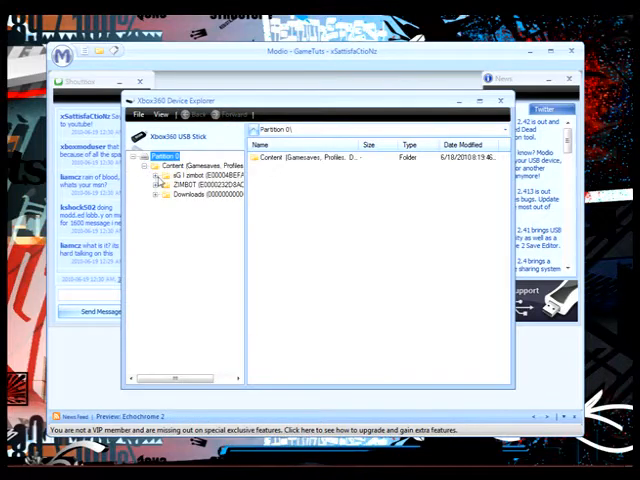
click(168, 180)
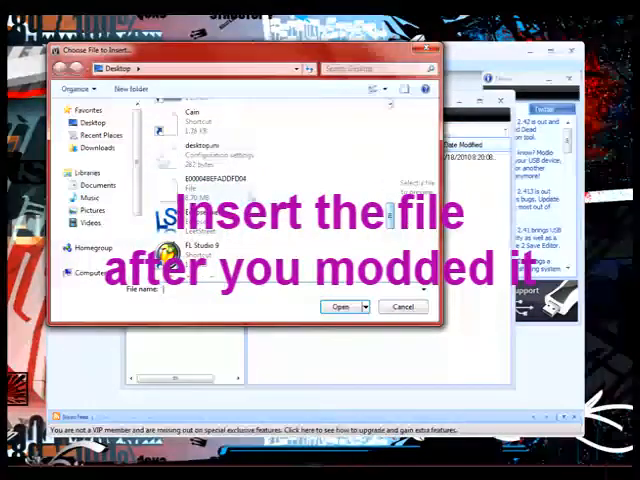
- Insert the modded profile file from the Desktop into the drive's profile folder
click(216, 184)
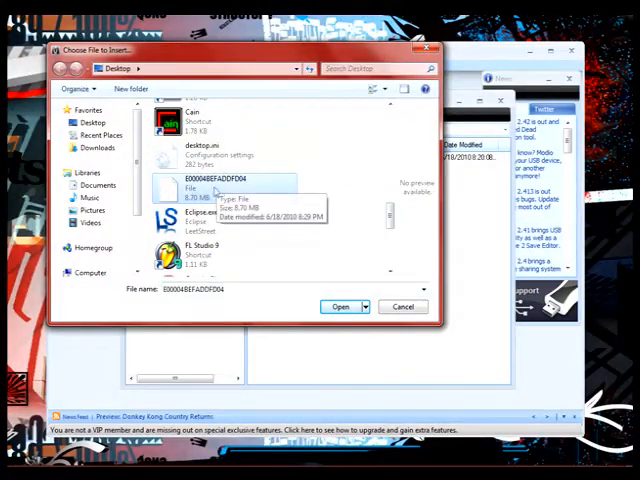
mouse_move(200, 190)
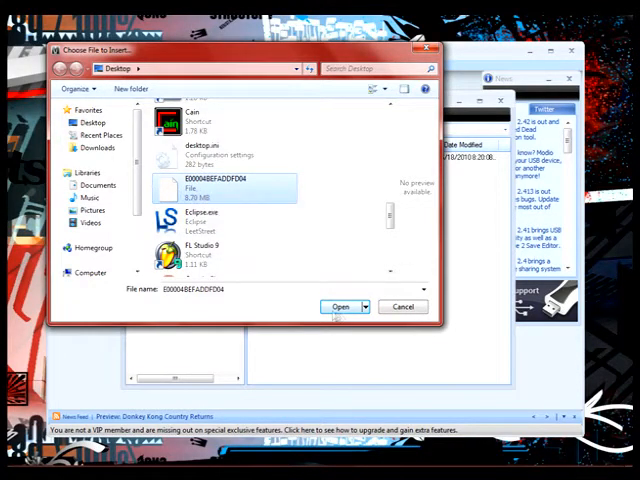
click(340, 306)
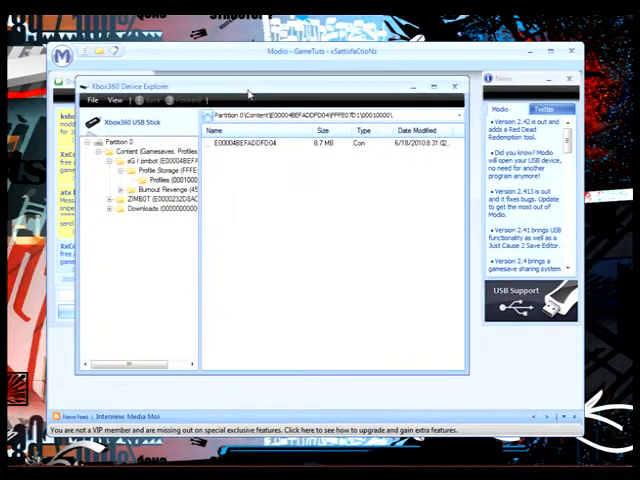
- Unload the USB drive with Open/Close Drive and close the Xbox360 Device Explorer
click(160, 170)
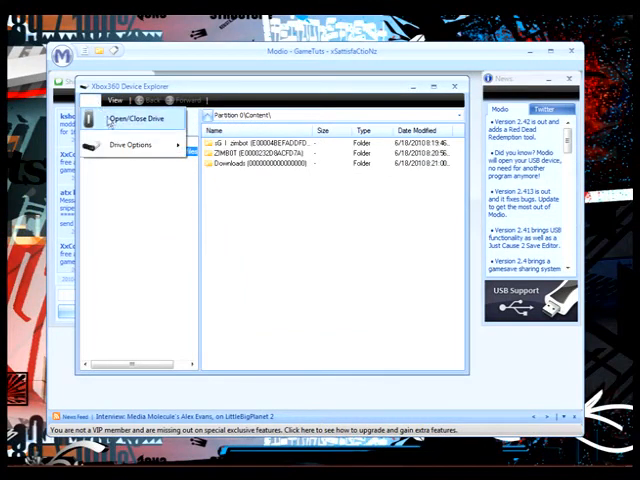
click(136, 118)
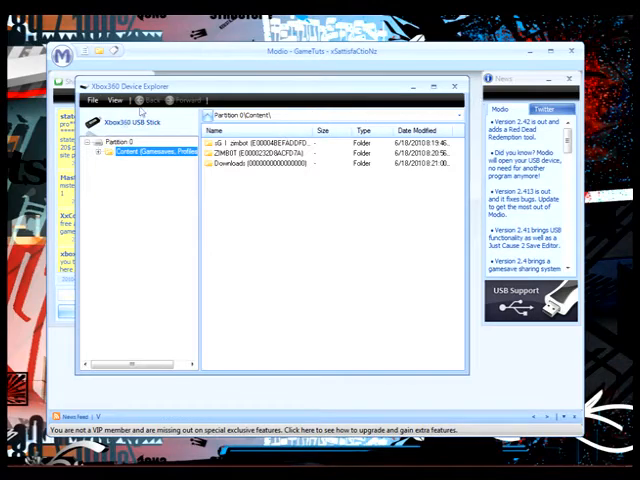
click(456, 86)
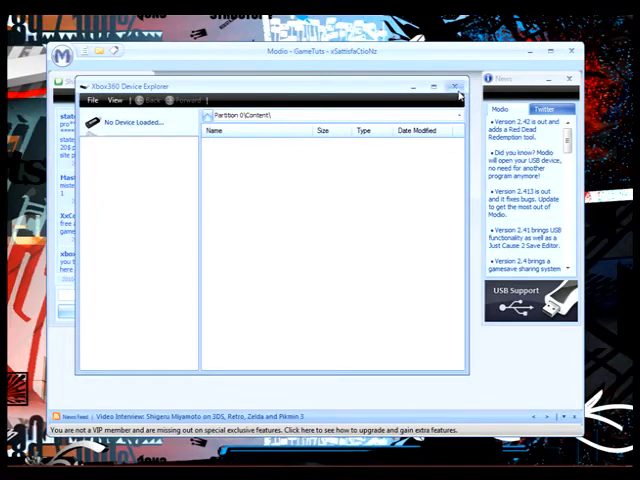
click(456, 86)
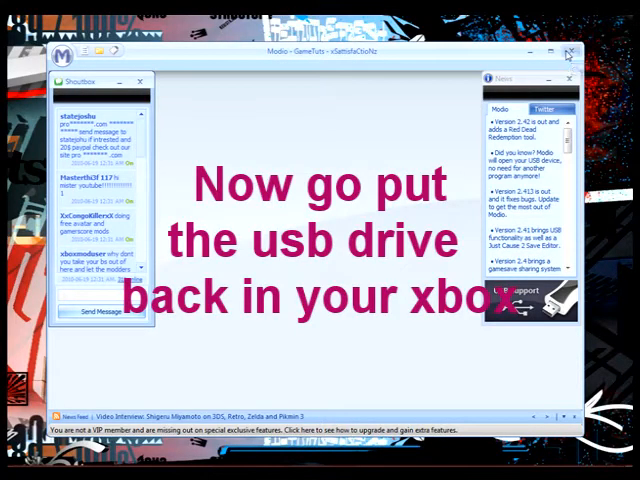